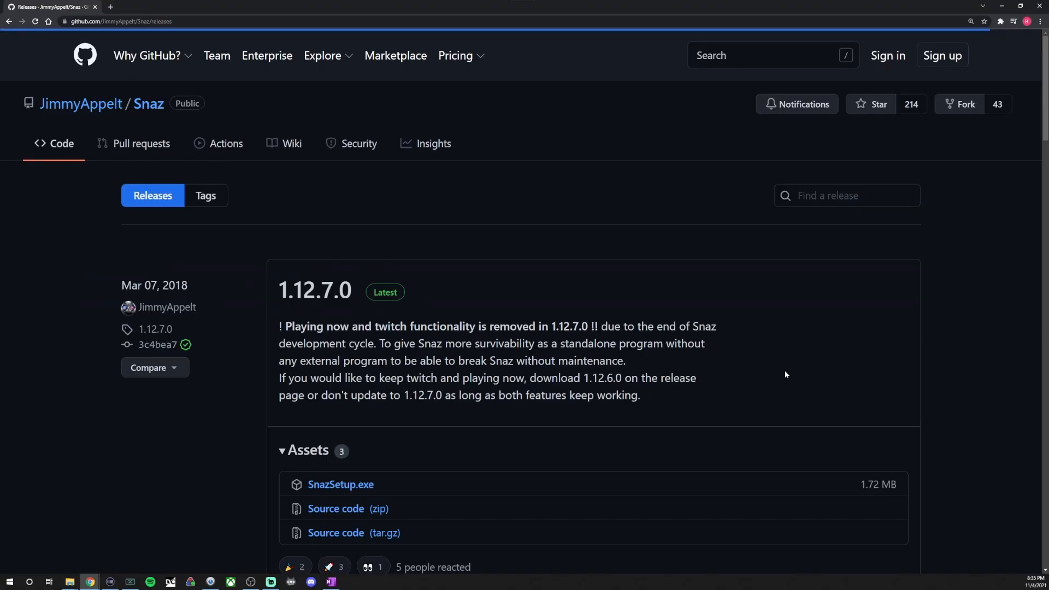
mouse_move(158, 75)
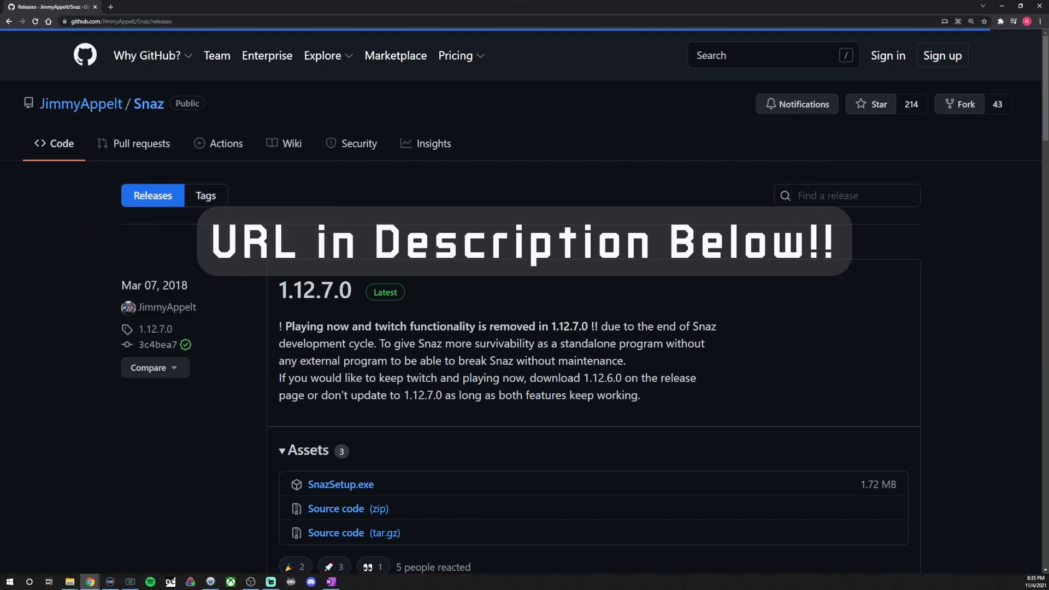
mouse_move(315, 290)
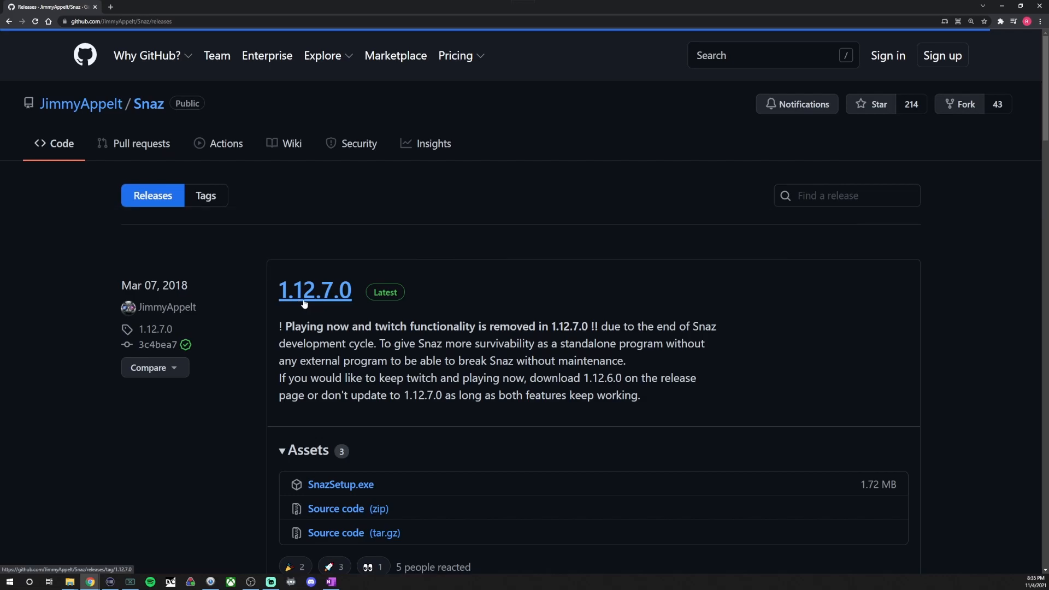
mouse_move(341, 484)
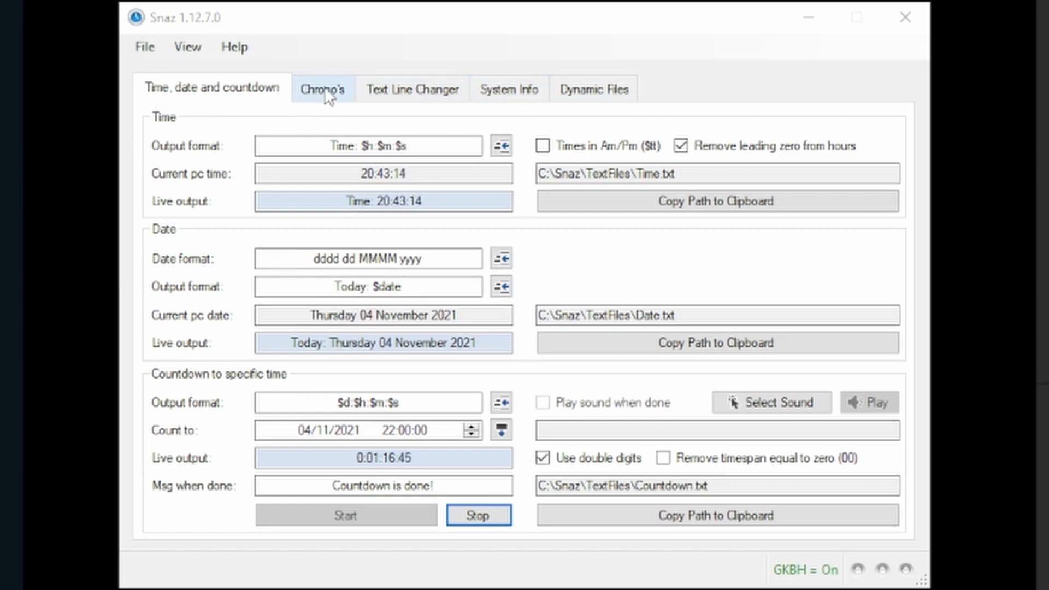
- Look over the Time, date and countdown outputs, then return to the Chrono's tab
click(324, 89)
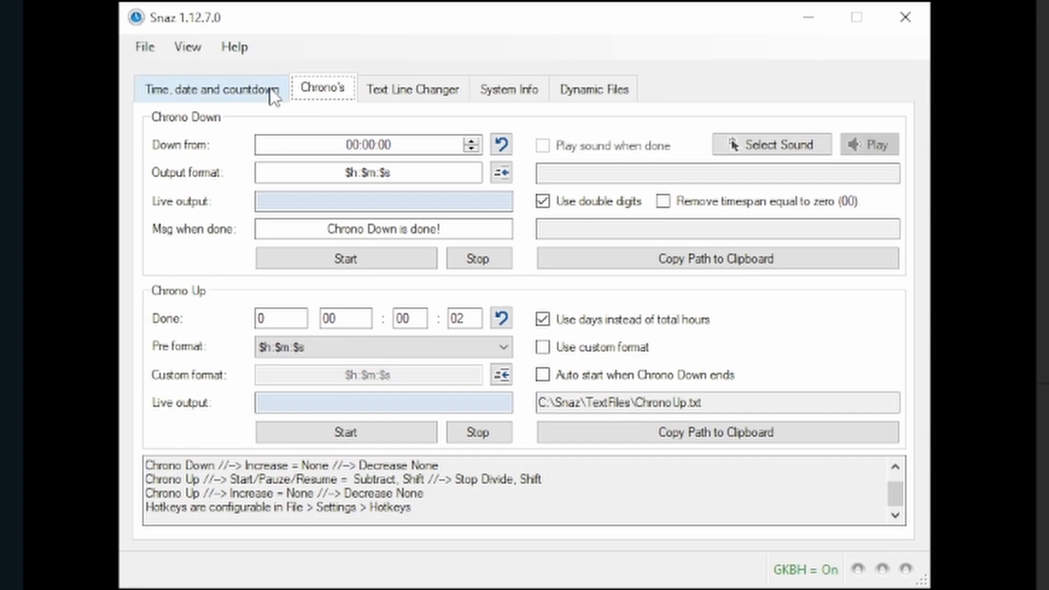
click(211, 88)
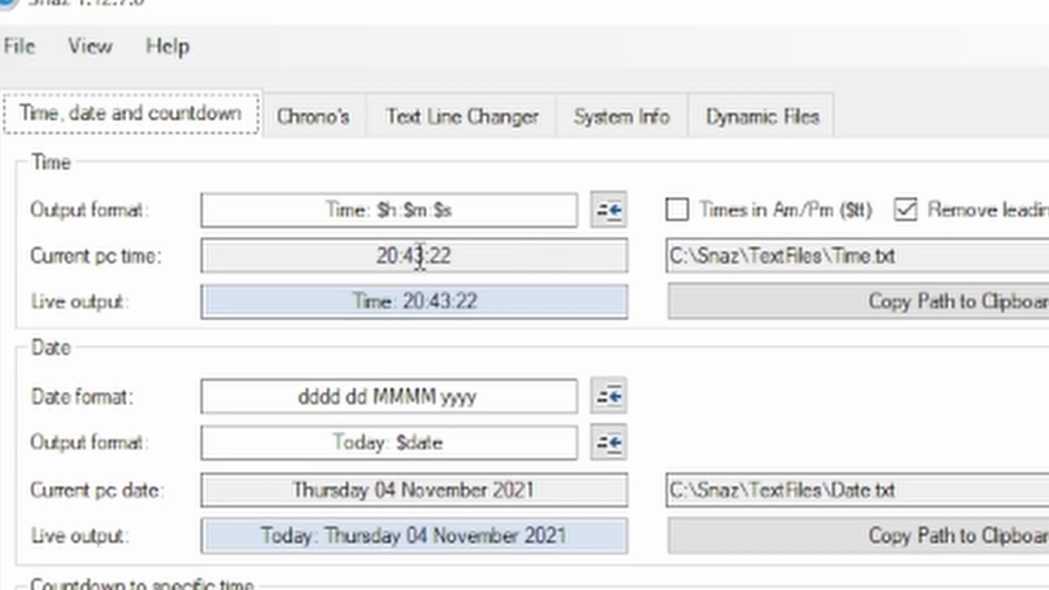
scroll(down, 3)
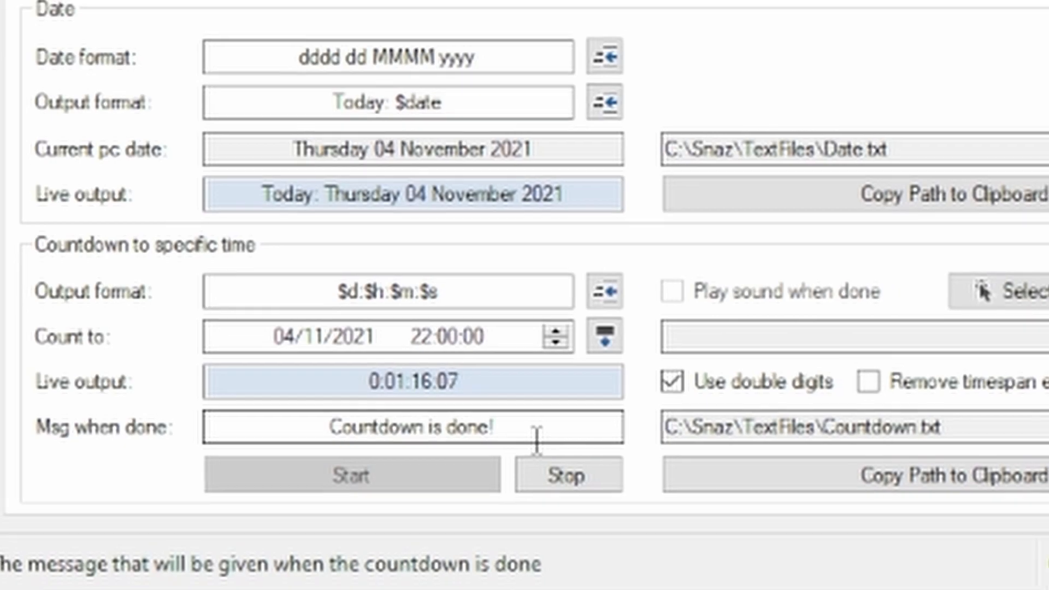
click(324, 88)
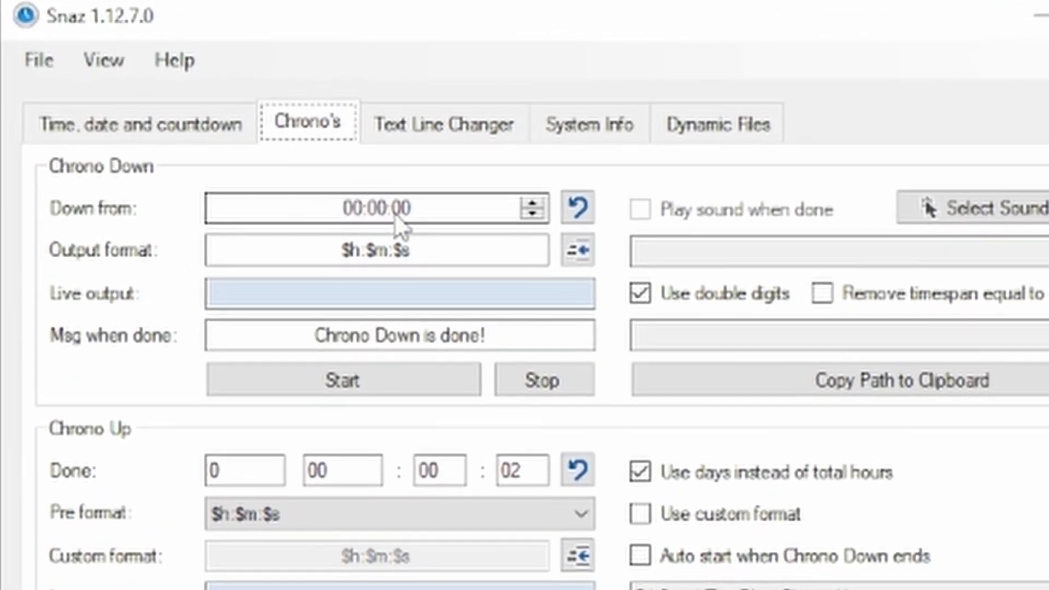
- Set Chrono Down to 05 minutes and start it counting down
click(378, 208)
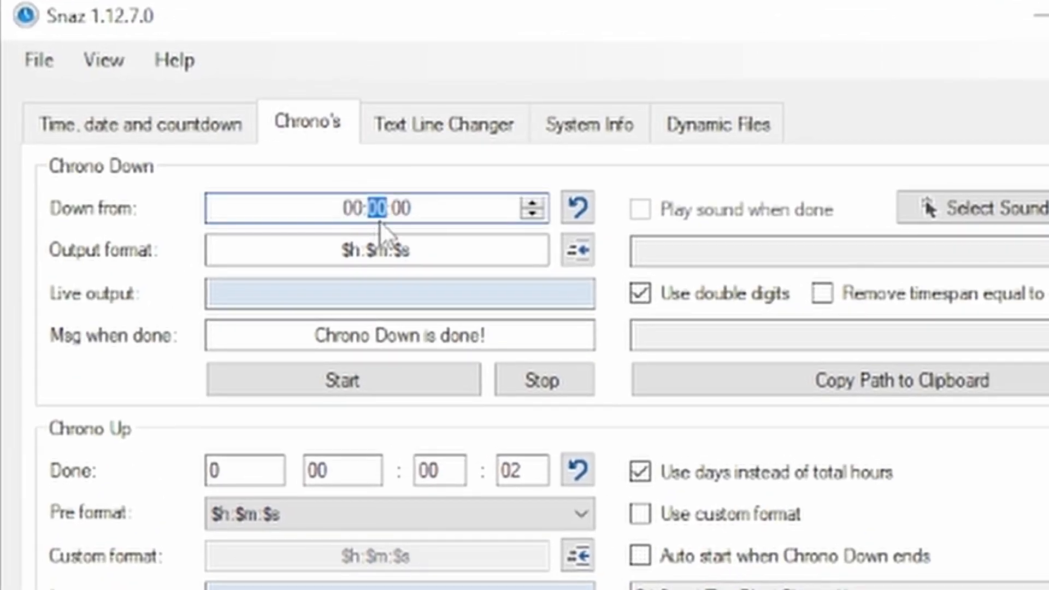
text(05)
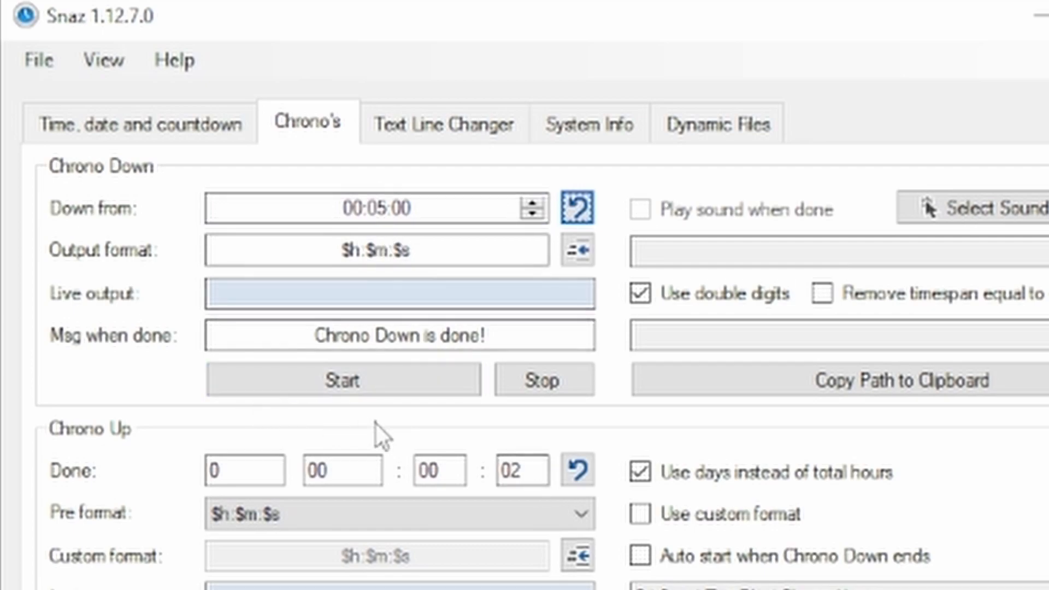
click(342, 380)
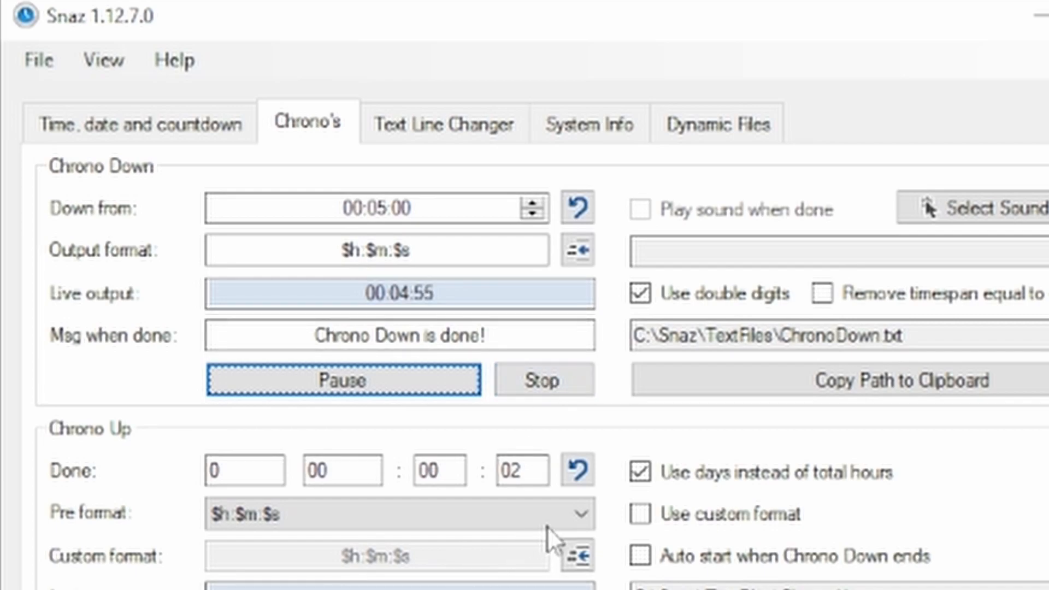
- Start the Chrono Up timer counting from zero
scroll(down, 3)
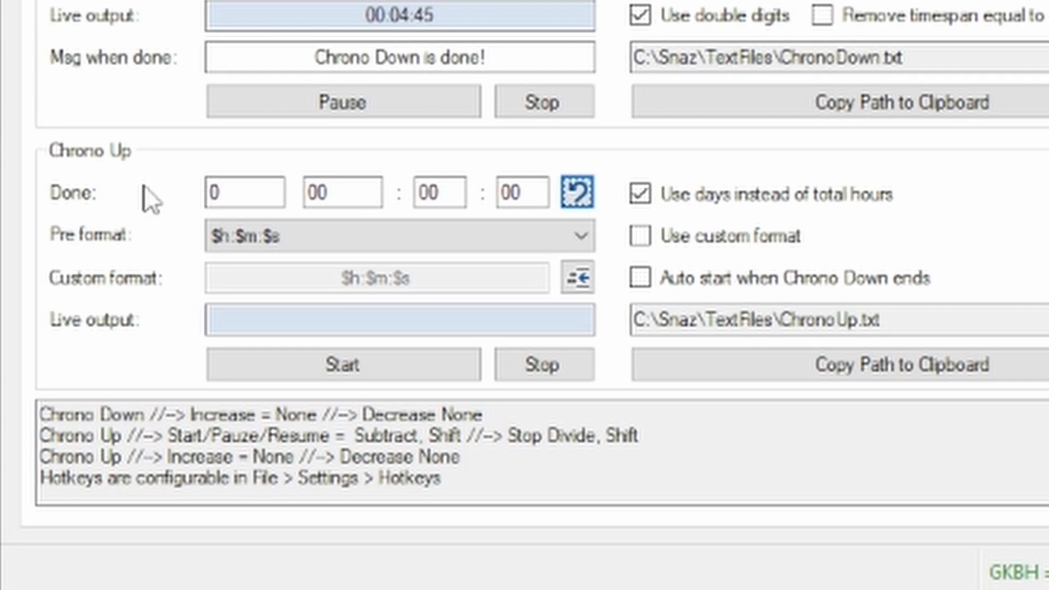
click(343, 364)
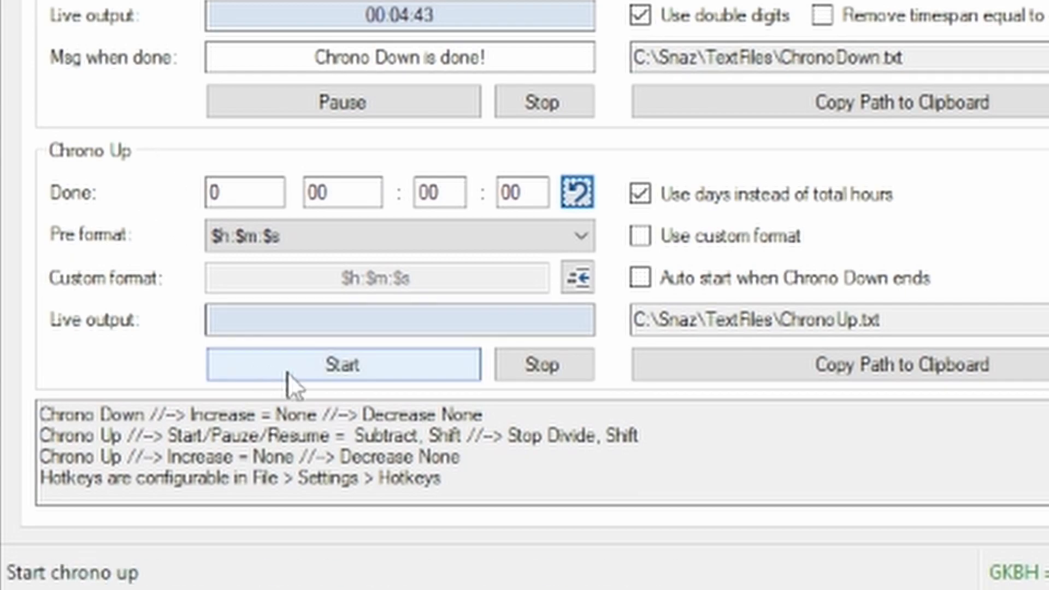
click(343, 364)
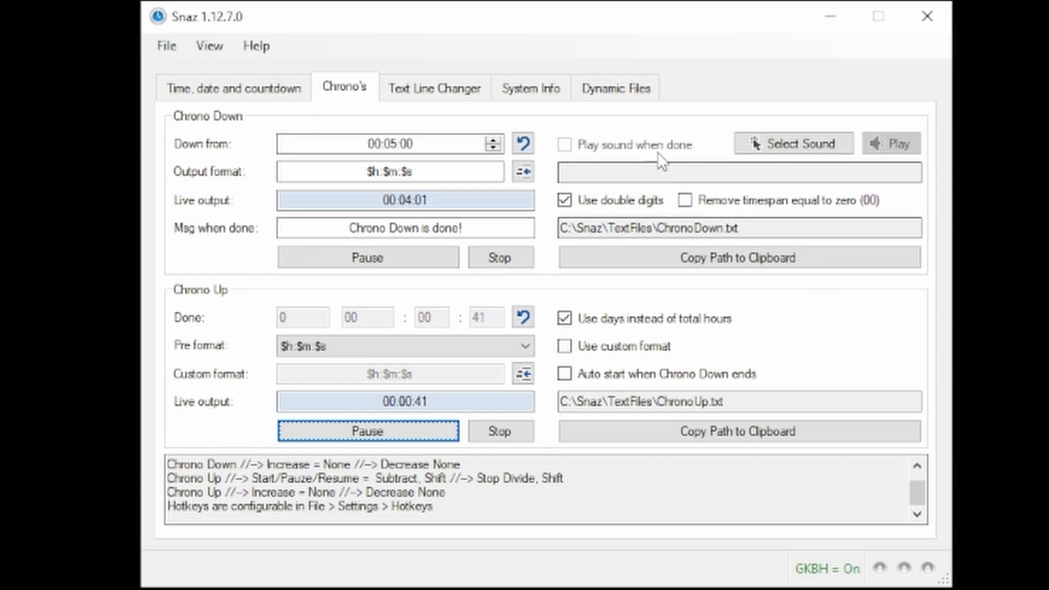
- Copy the Chrono Up text file path to the clipboard from the Chrono's tab
click(233, 87)
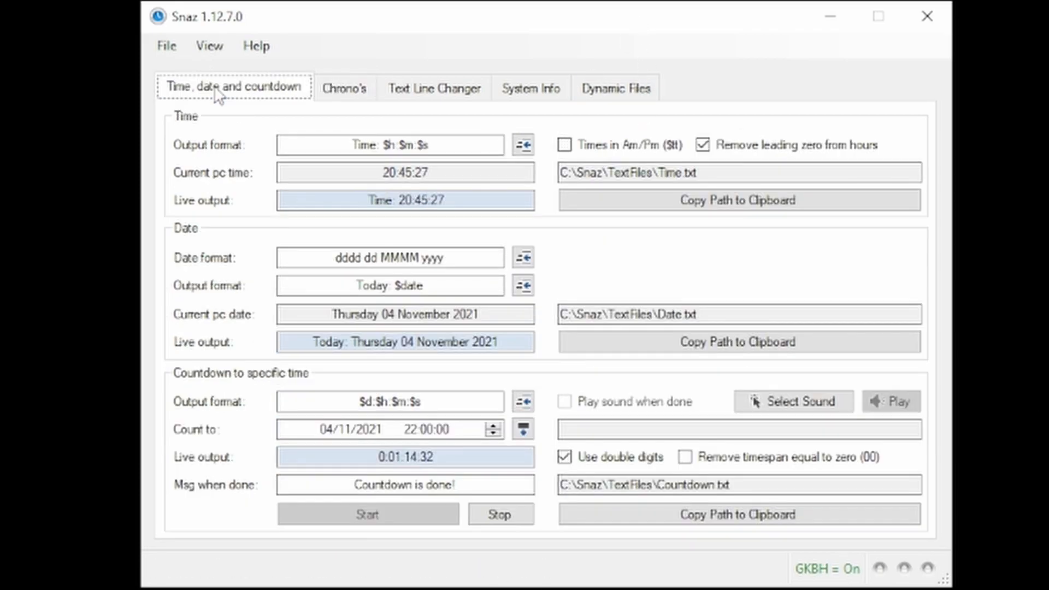
click(345, 88)
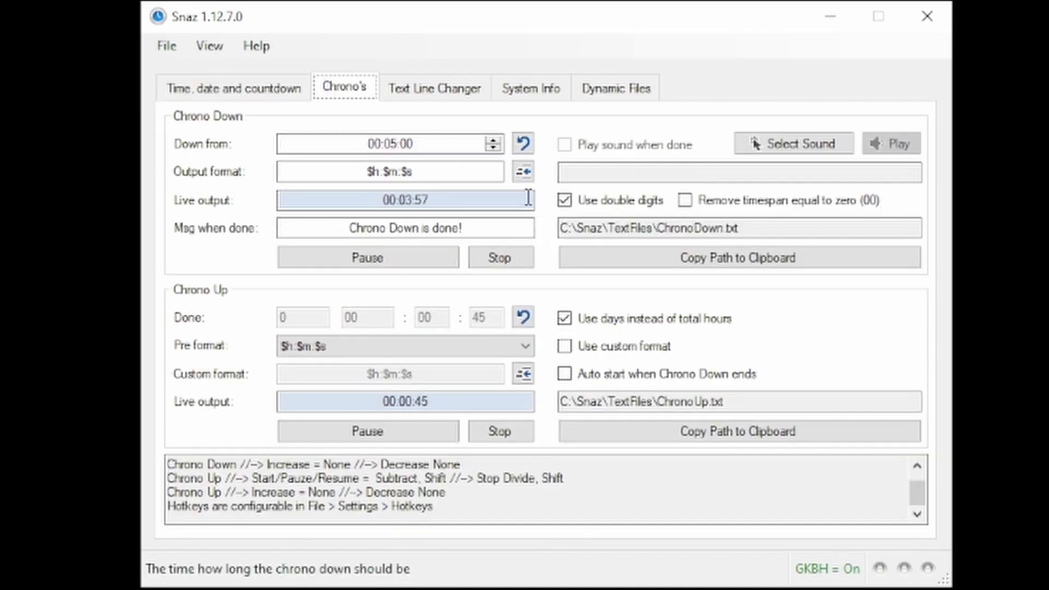
click(737, 258)
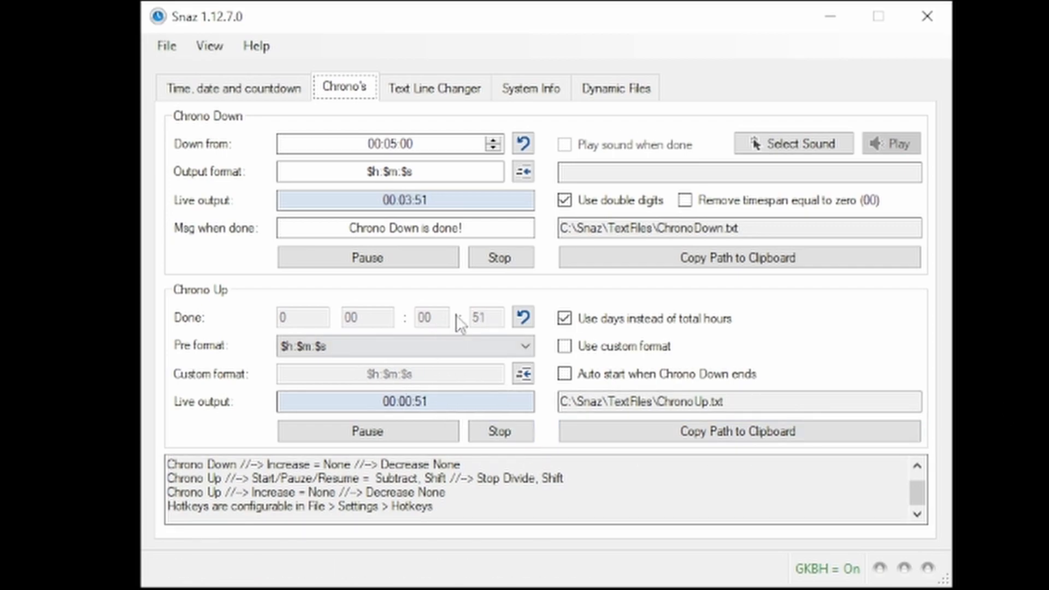
click(737, 430)
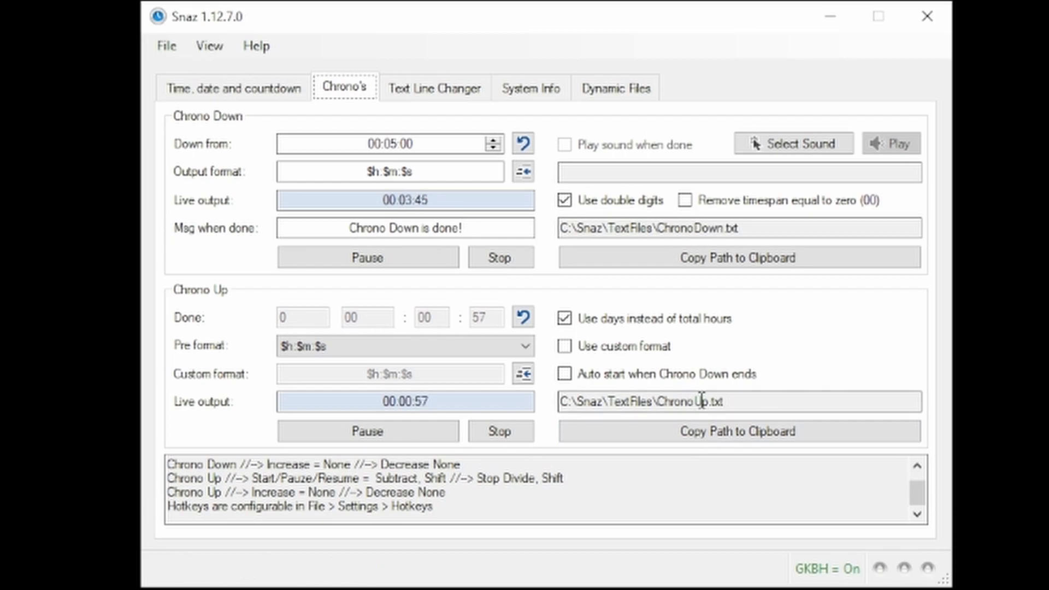
click(739, 431)
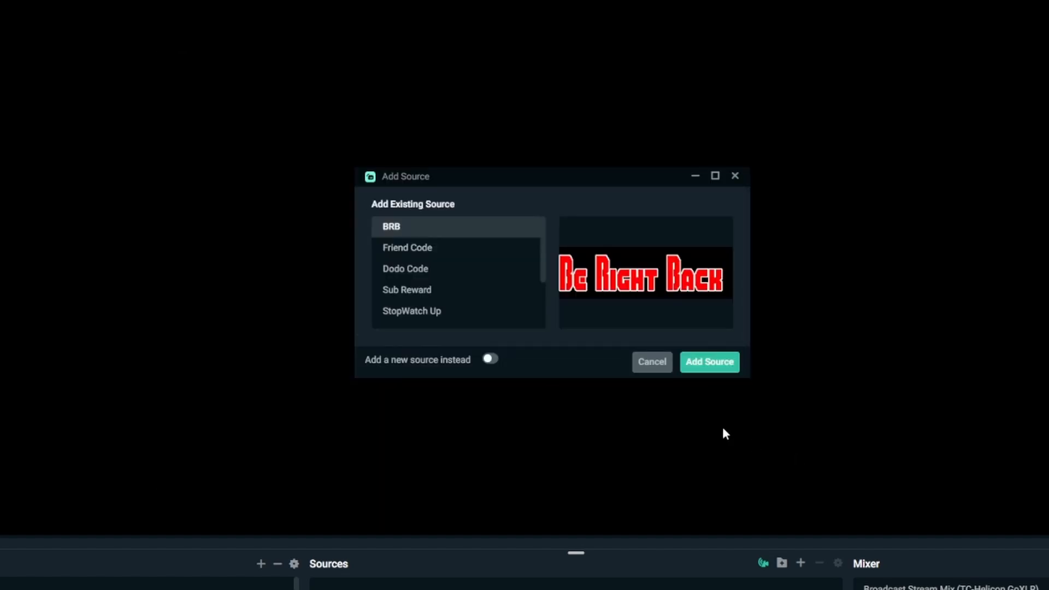
- Add a brand-new source named 'Count Up' instead of reusing an existing one
click(489, 358)
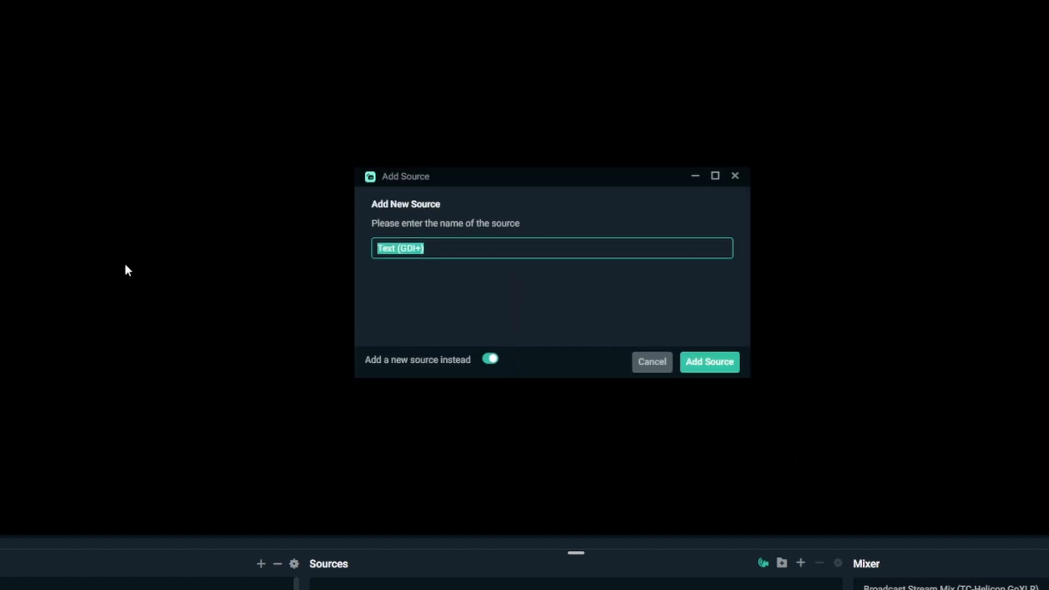
text(Count Up)
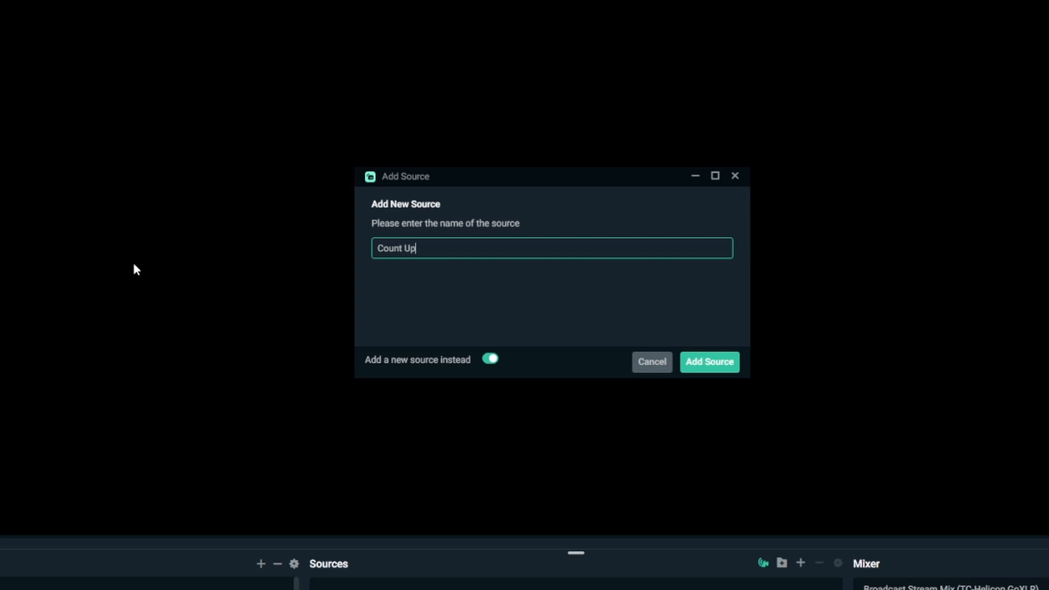
click(708, 361)
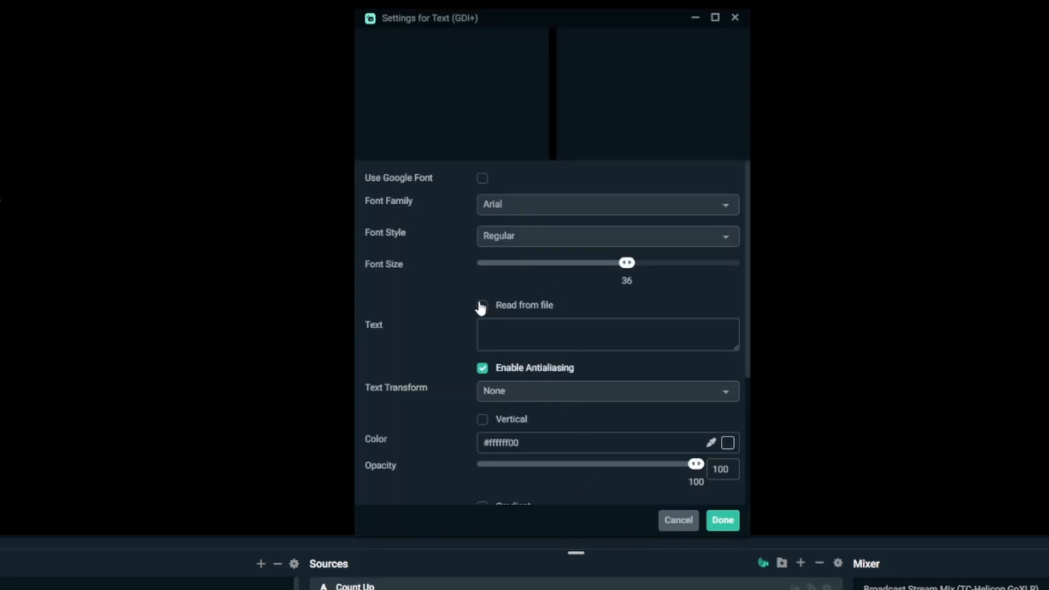
- Enable Read from file and point the Text File at Snaz's ChronoUp.txt
click(482, 305)
text(C:\Snaz\TextFiles\ChronoUp.txt)
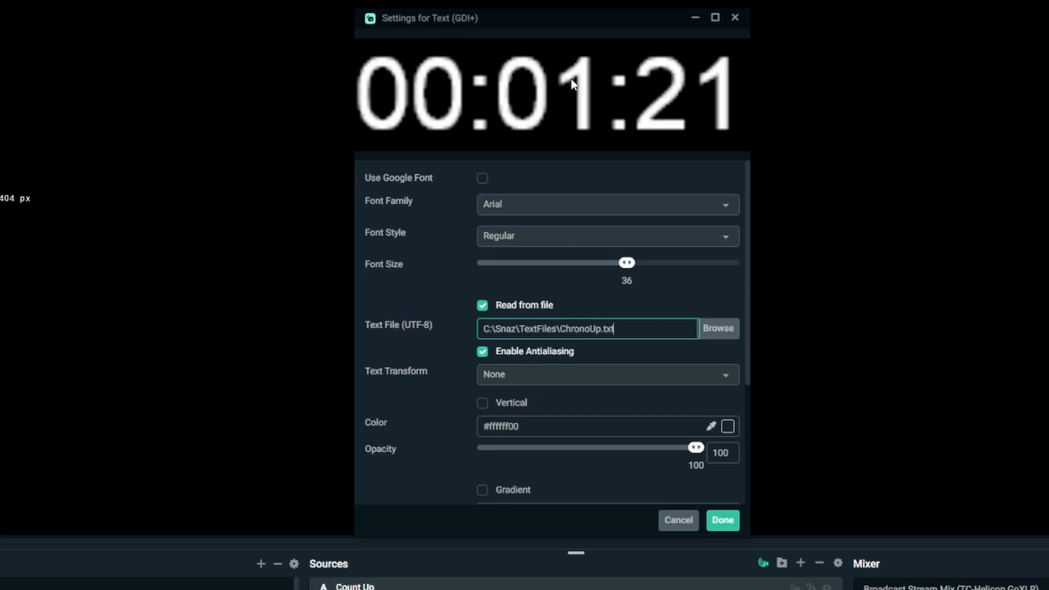
mouse_move(520, 296)
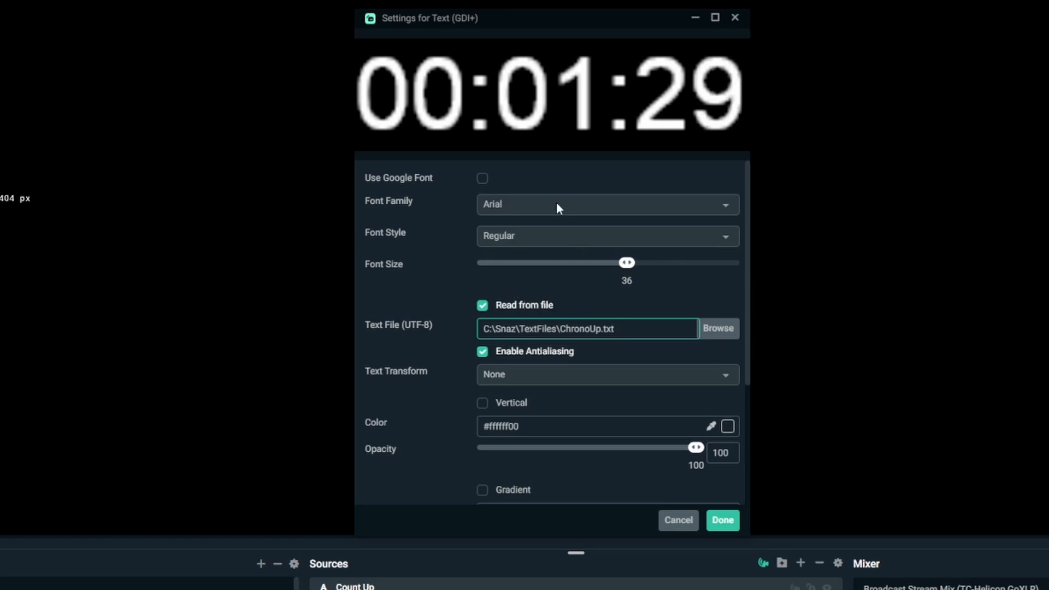
text(su)
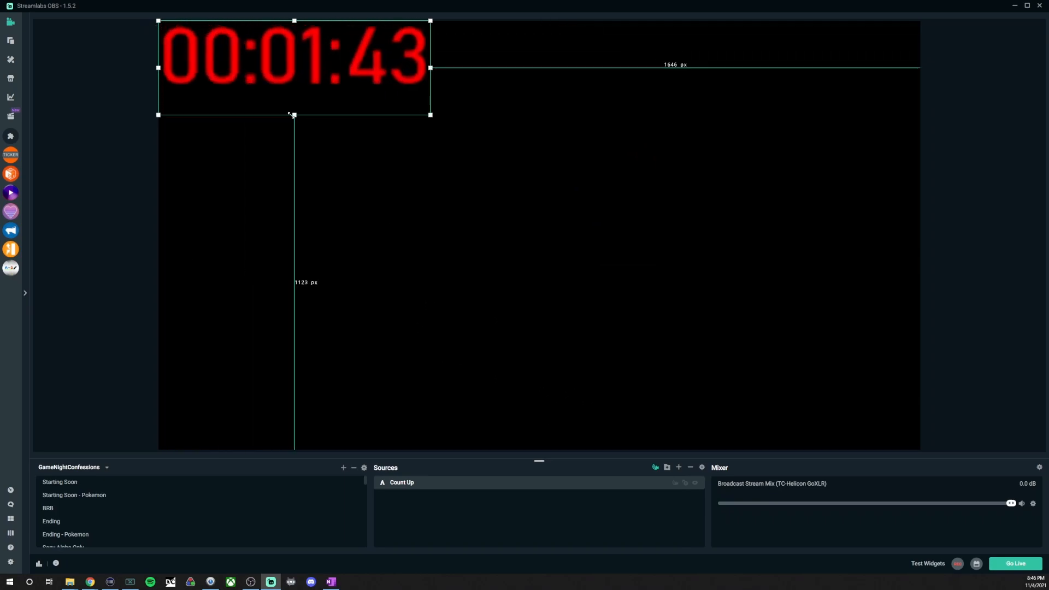
- Drag the red Count Up timer box to the top-left of the canvas
drag(293, 67, 597, 244)
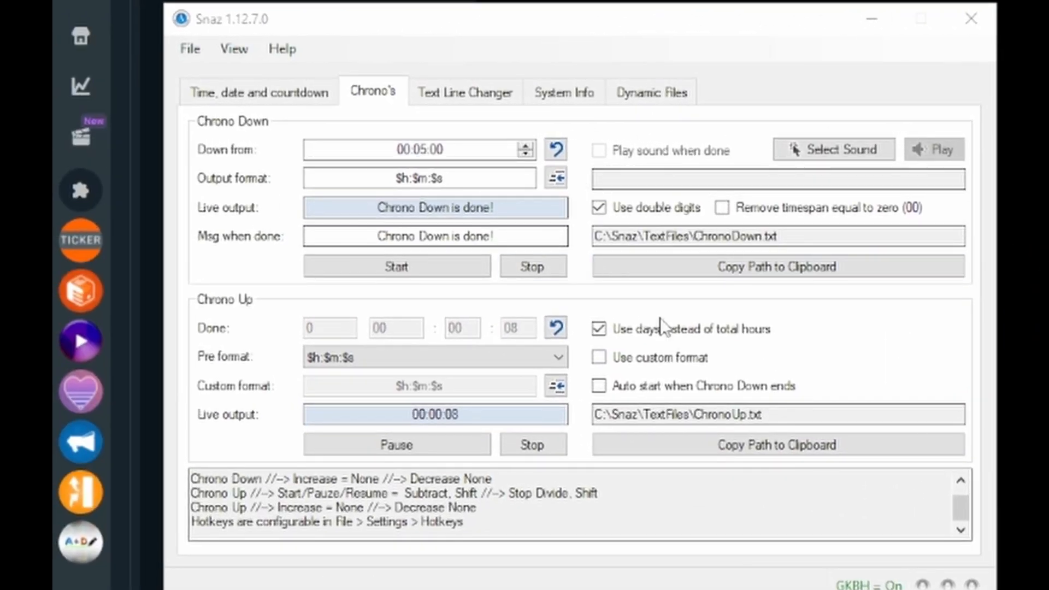
- Review the Hotkeys page in Snaz Settings, then the Chrono Up startup options
click(190, 48)
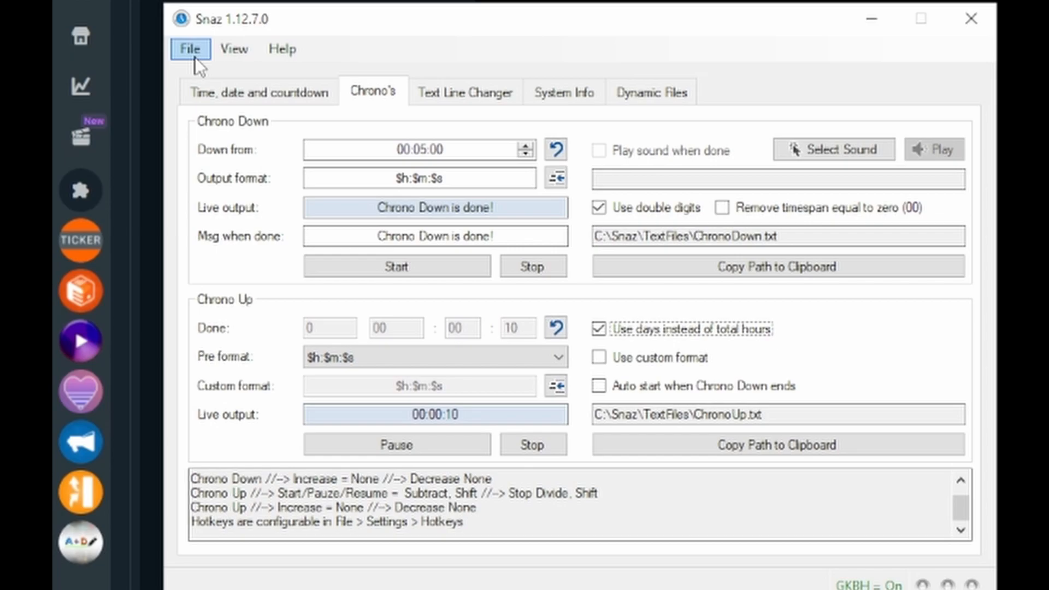
click(190, 49)
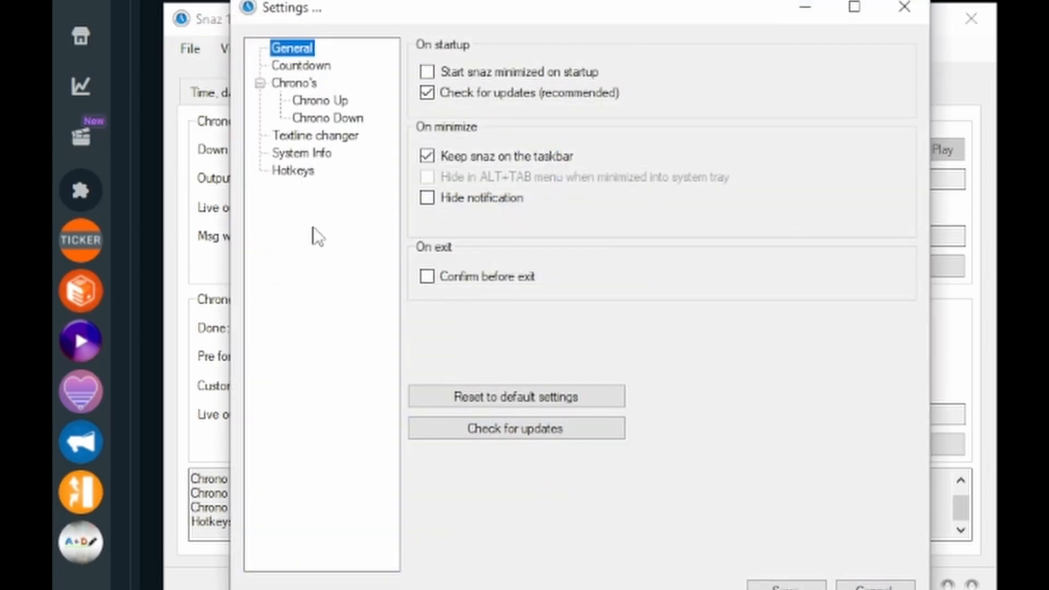
click(293, 170)
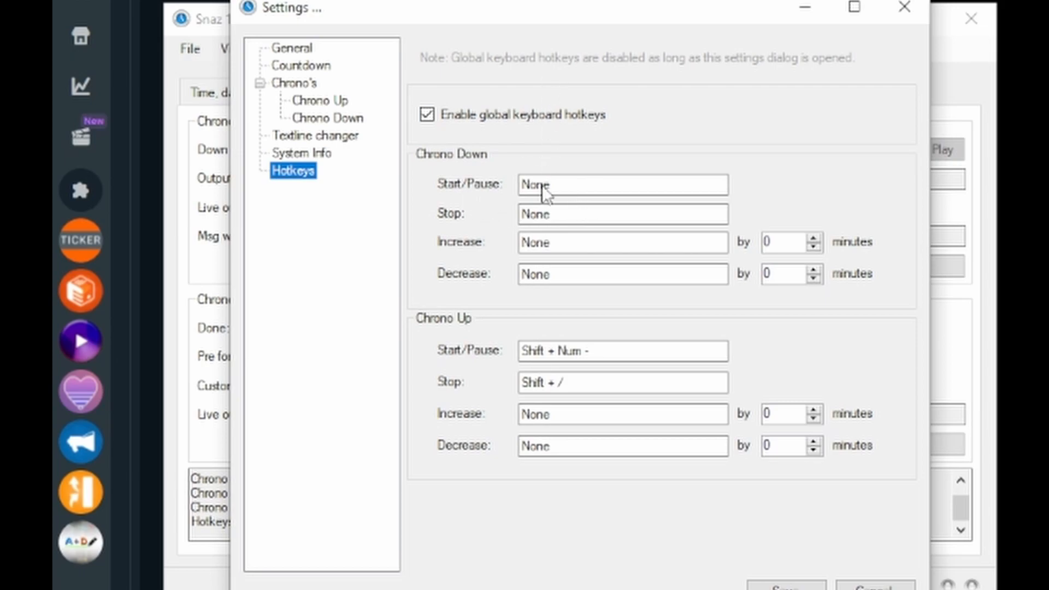
mouse_move(454, 347)
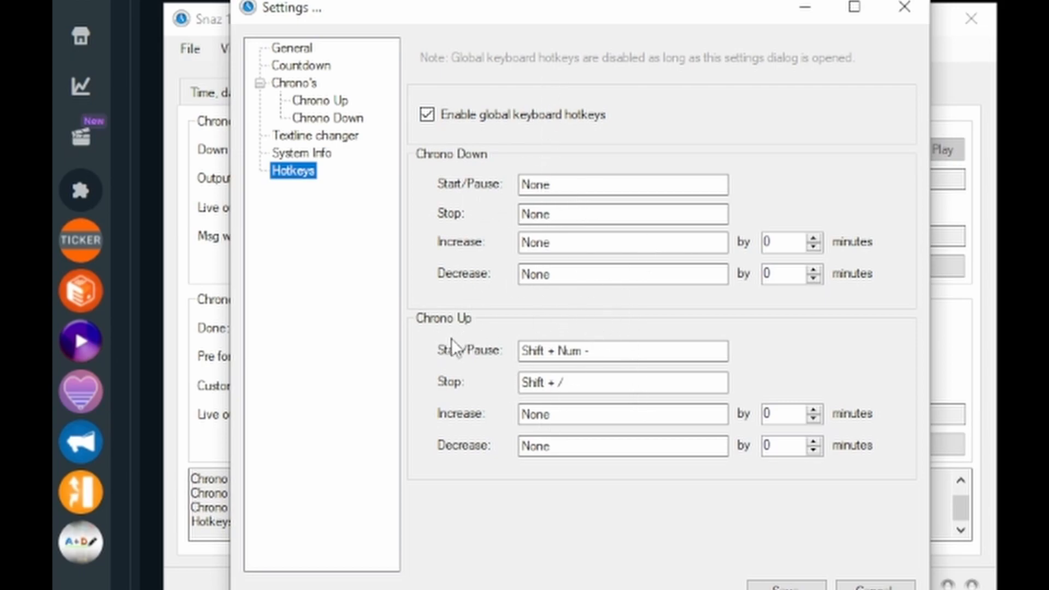
mouse_move(532, 394)
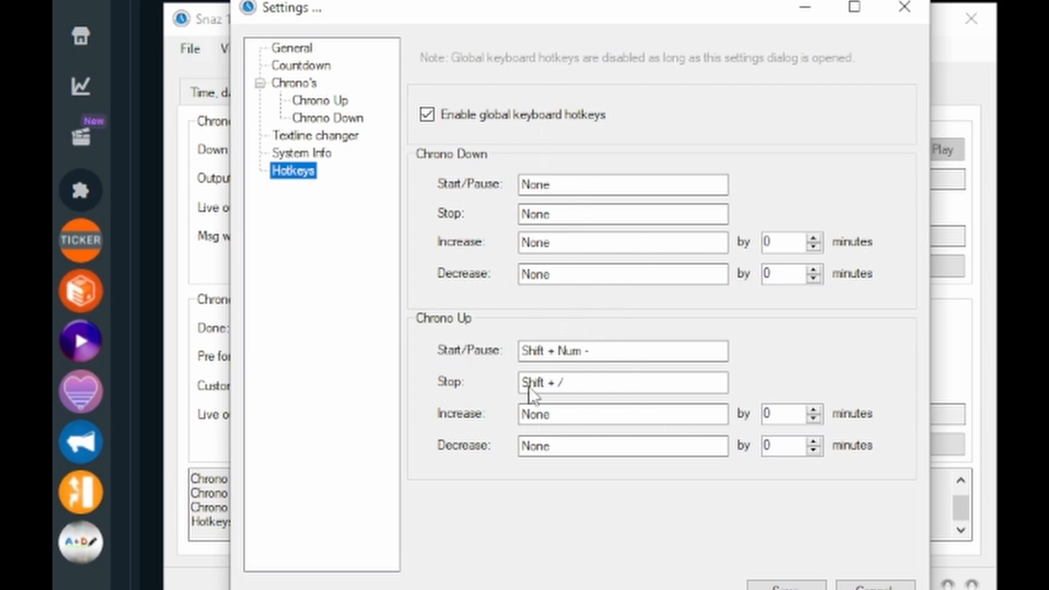
mouse_move(461, 404)
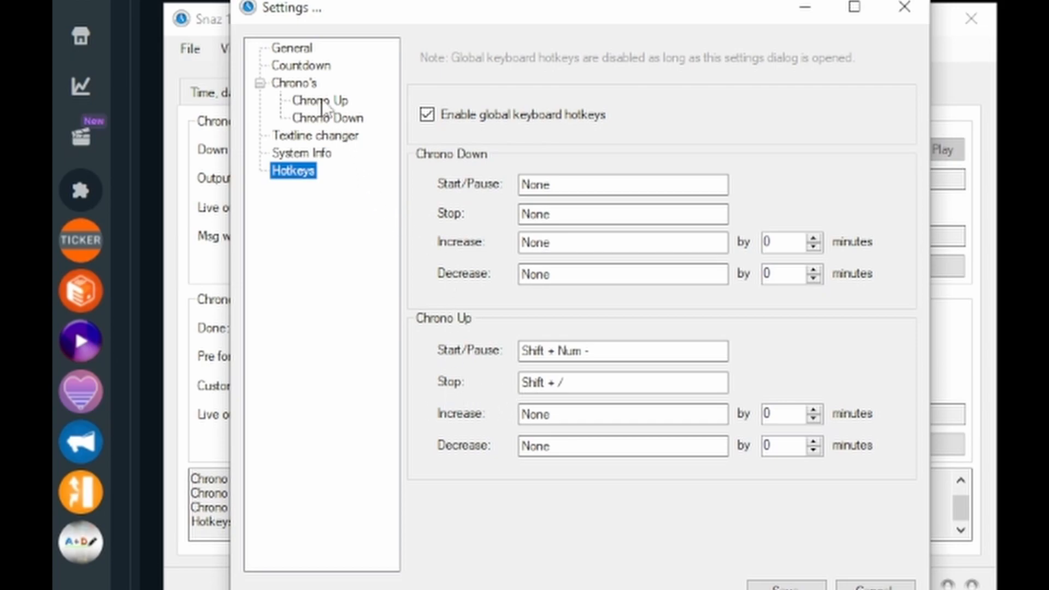
click(321, 101)
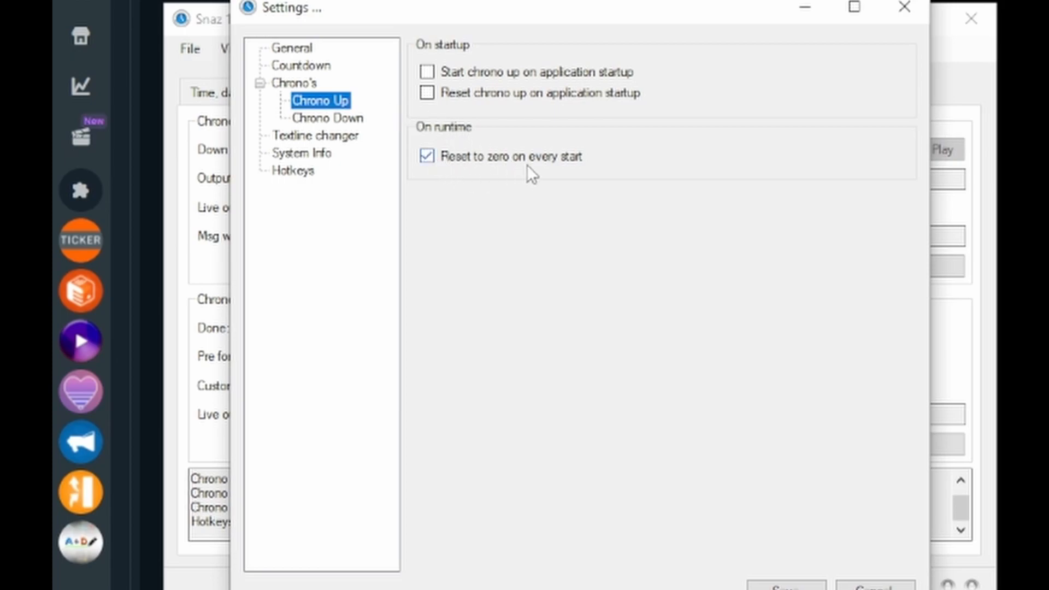
mouse_move(543, 173)
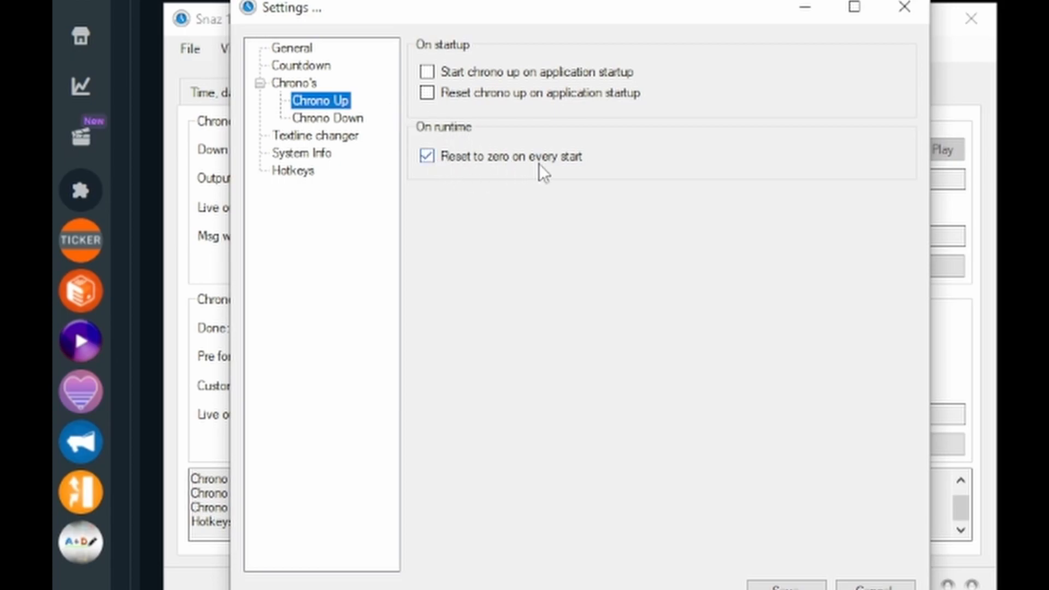